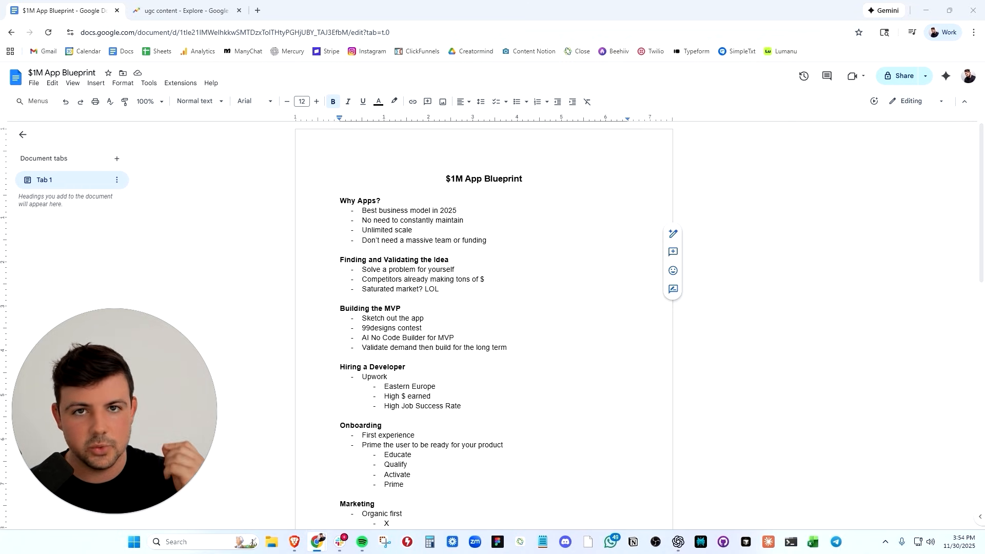
Step: Search Google for 'ugc content', skim the results and jump to the Google Trends tab
double_click(423, 279)
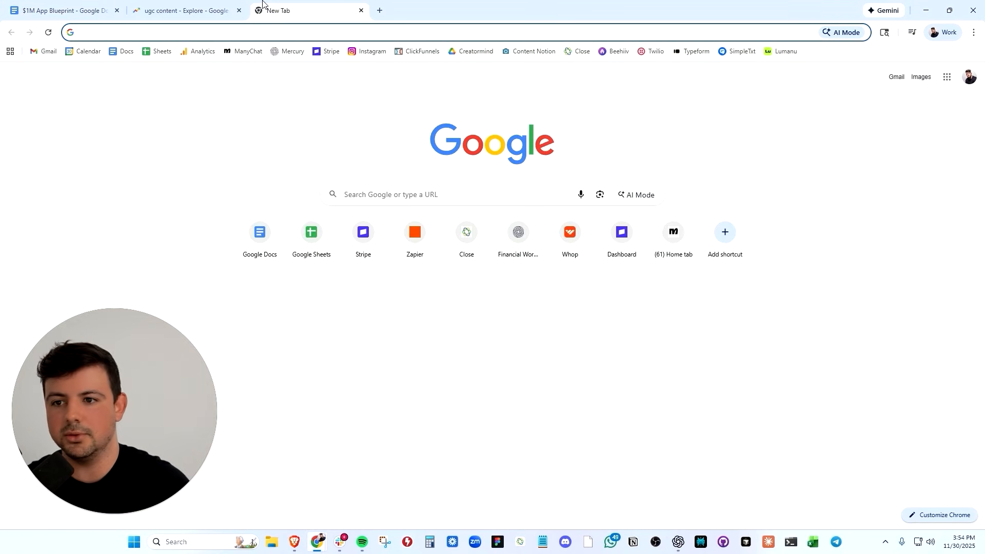
text(ugc content)
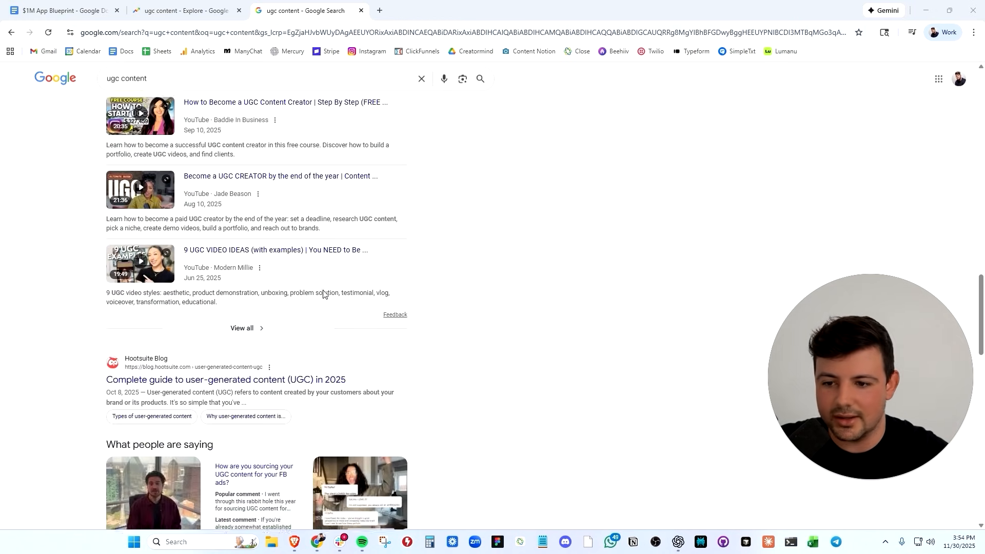
scroll(down, 3)
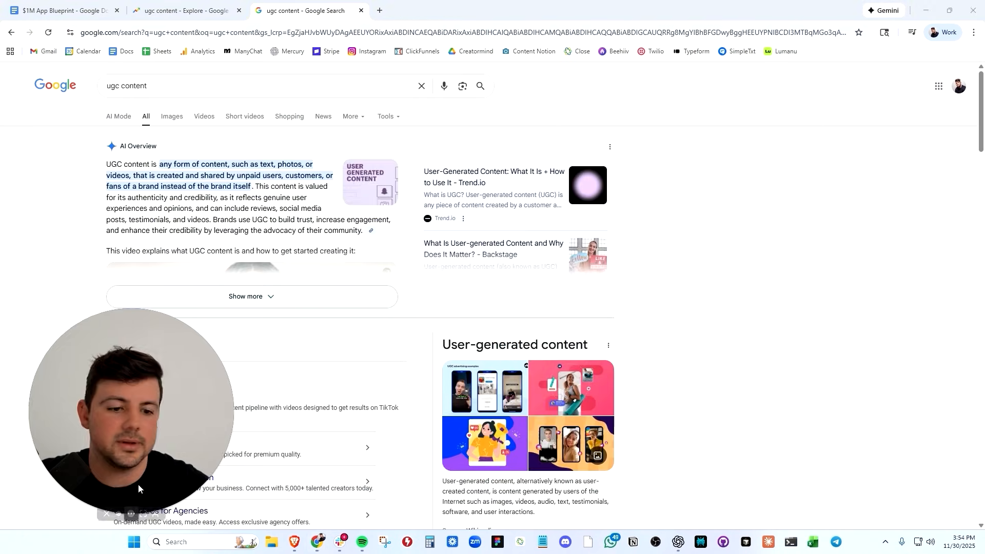
click(182, 11)
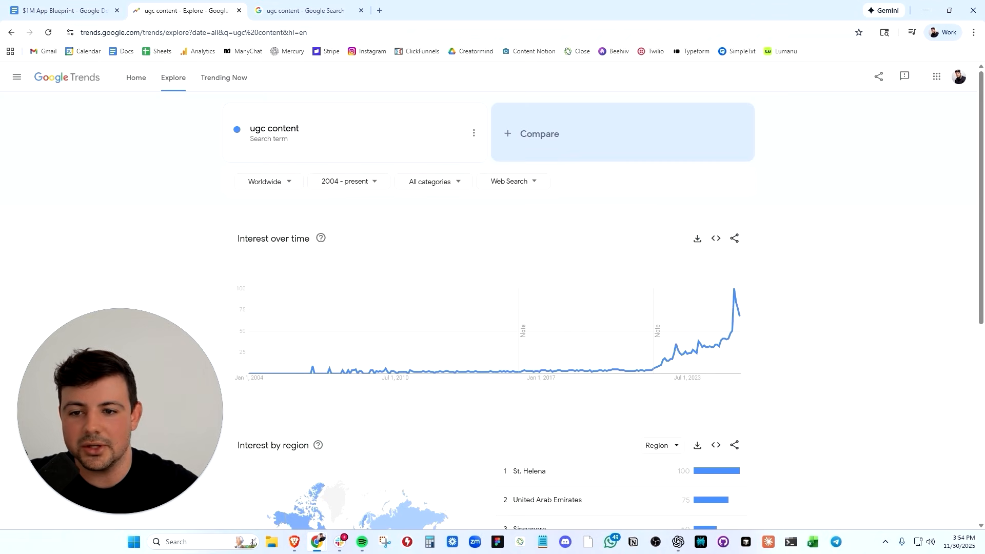
mouse_move(734, 305)
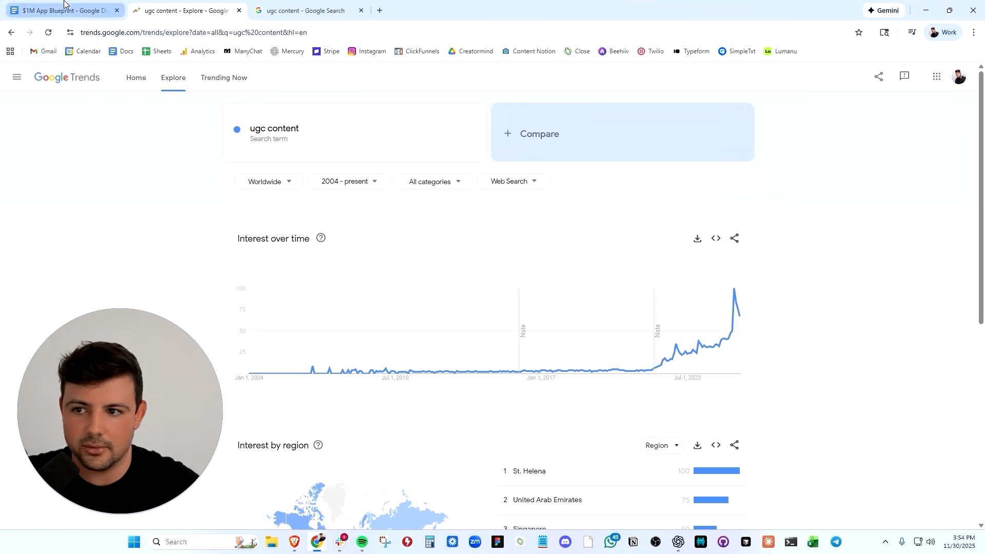
Step: Return from the Google Trends chart to the $1M App Blueprint document tab
click(62, 10)
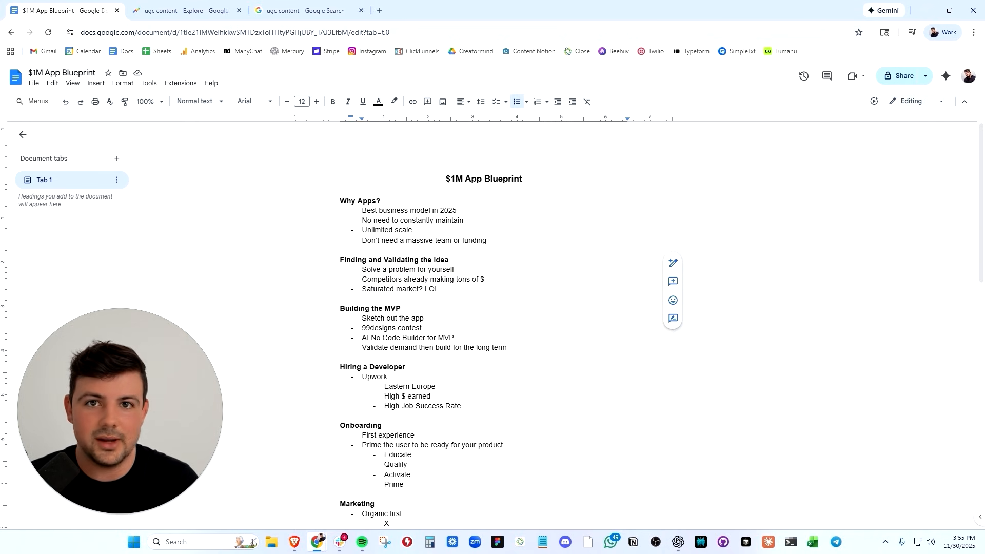
Step: Set the document zoom level to 125%
click(160, 101)
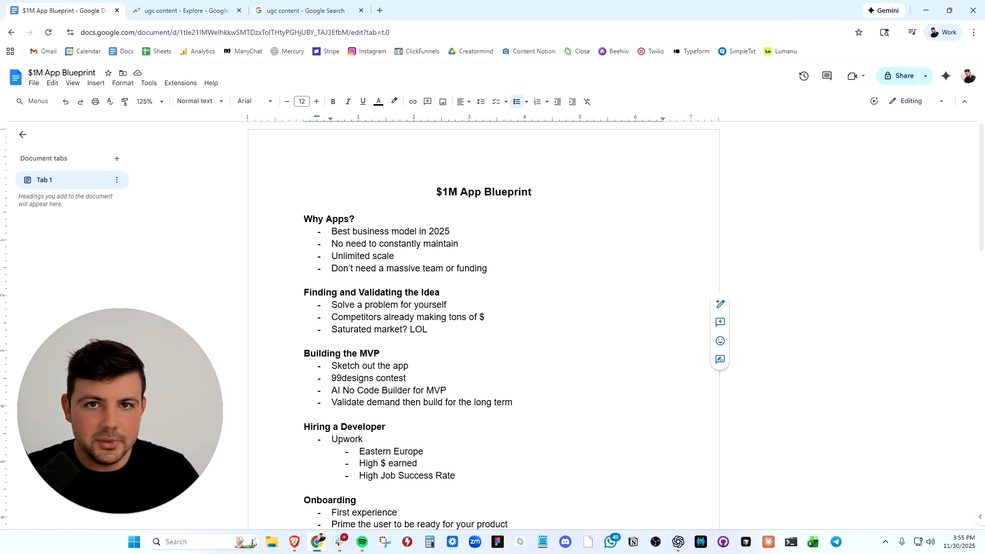
click(428, 330)
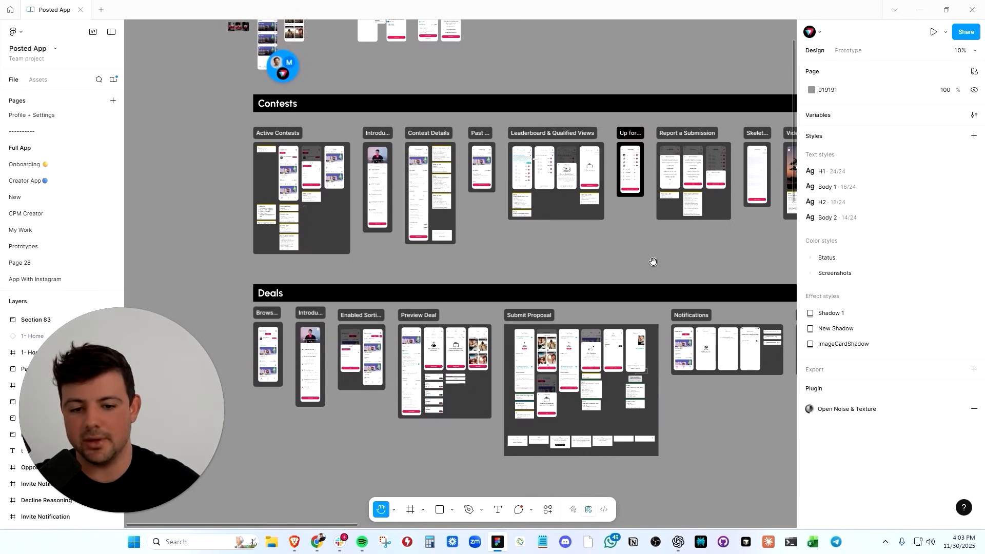
Step: Scroll through the Posted App Contests and Deals frames in Figma
scroll(down, 3)
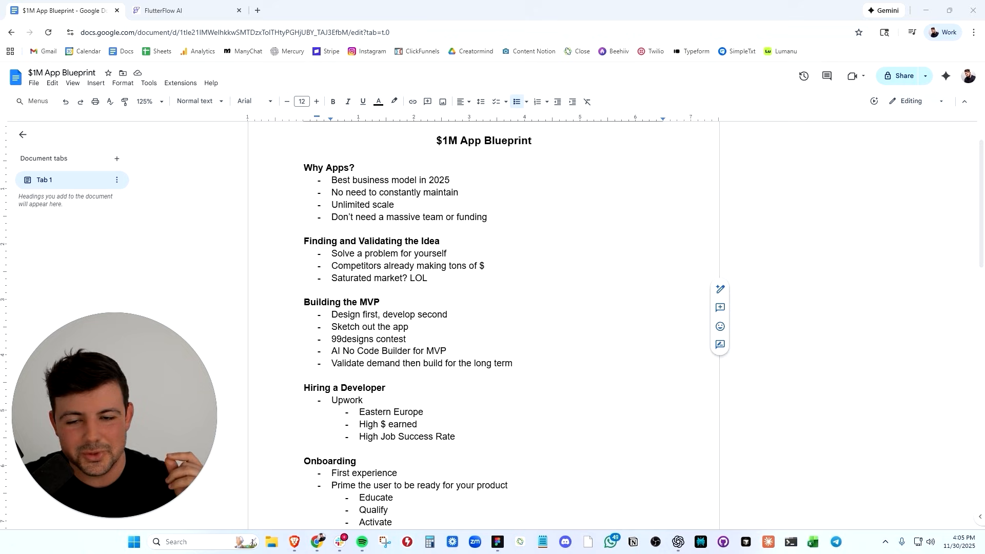
click(182, 10)
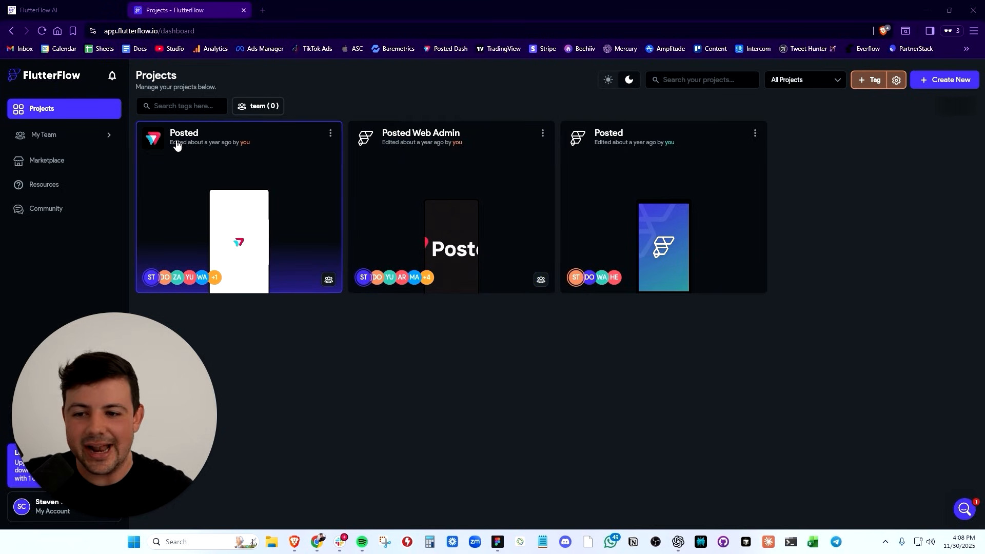
mouse_move(210, 191)
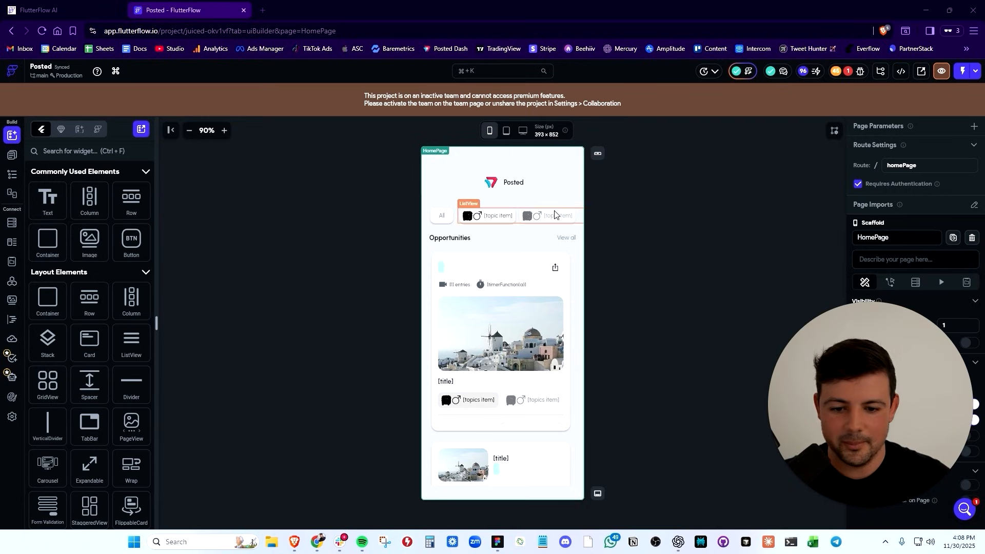
Step: Select the topic filter chips row and then the Posted logo header bar on the HomePage canvas
click(509, 216)
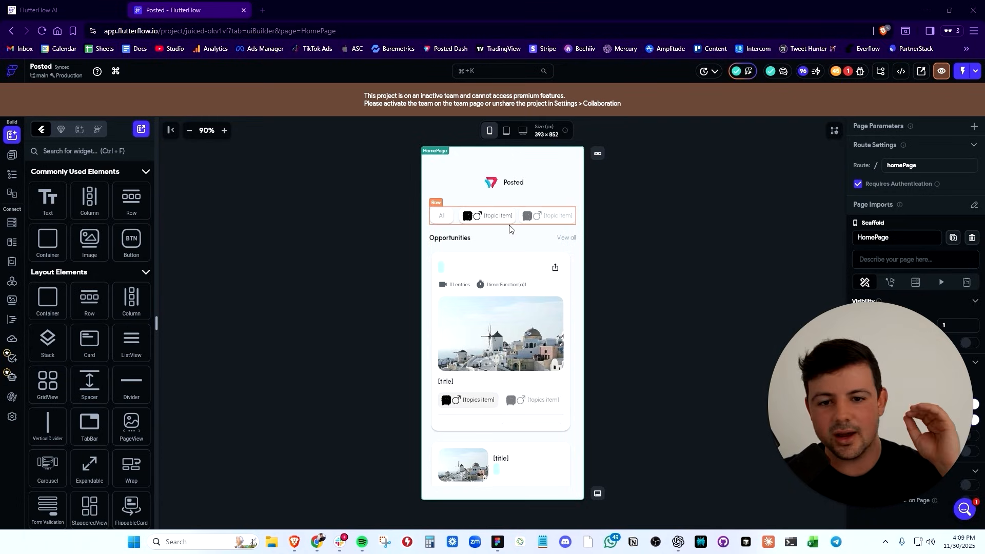
click(513, 182)
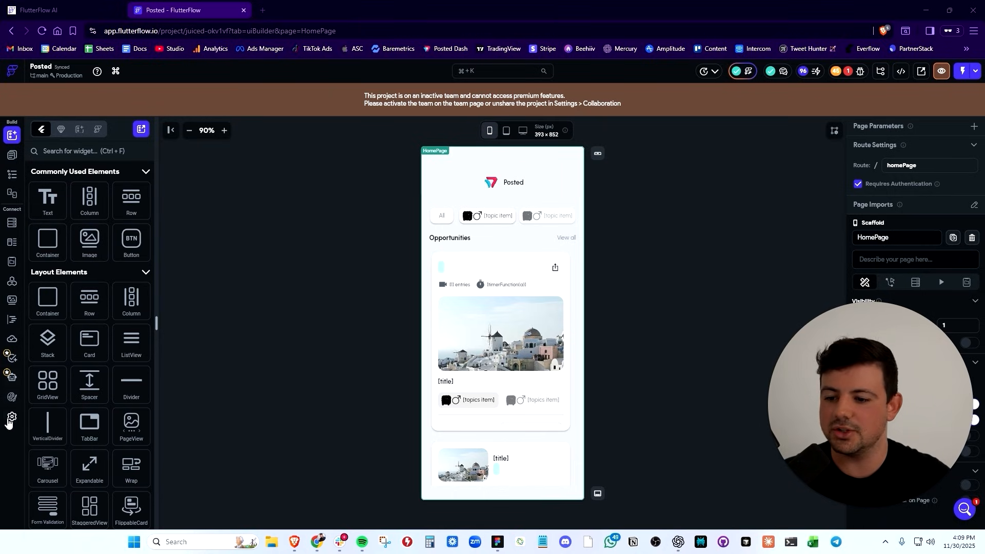
click(507, 173)
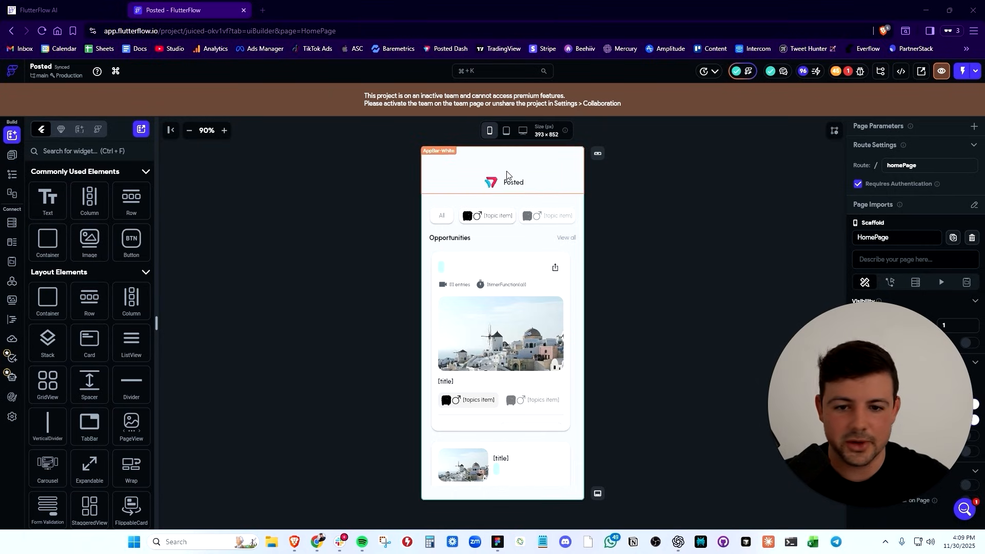
mouse_move(533, 174)
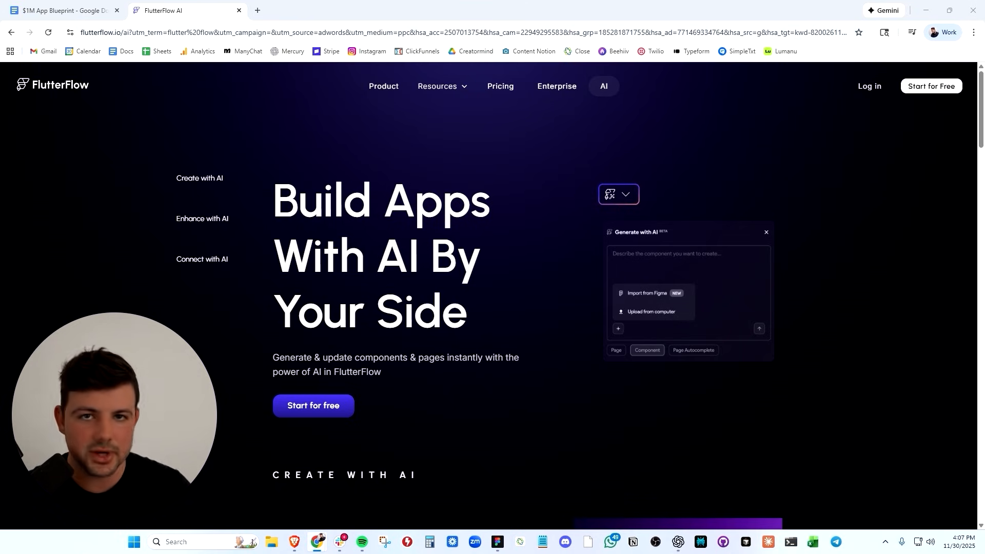
Step: Return from FlutterFlow's AI page to the blueprint document tab
click(59, 11)
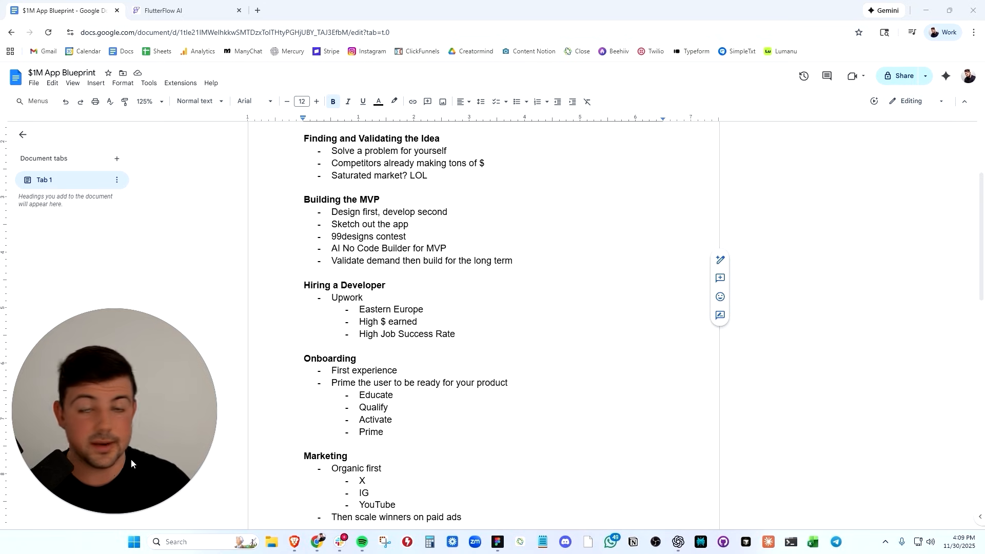
scroll(down, 3)
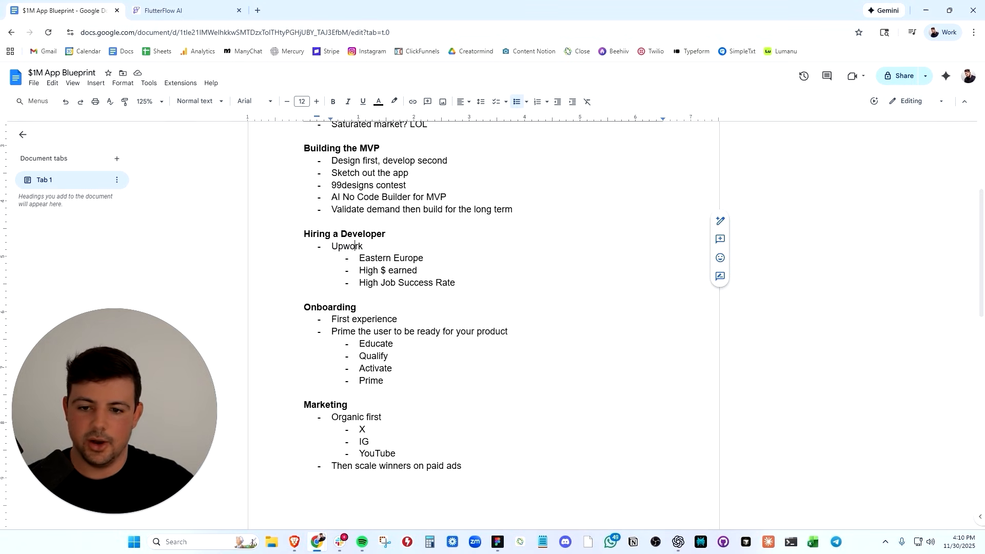
double_click(389, 258)
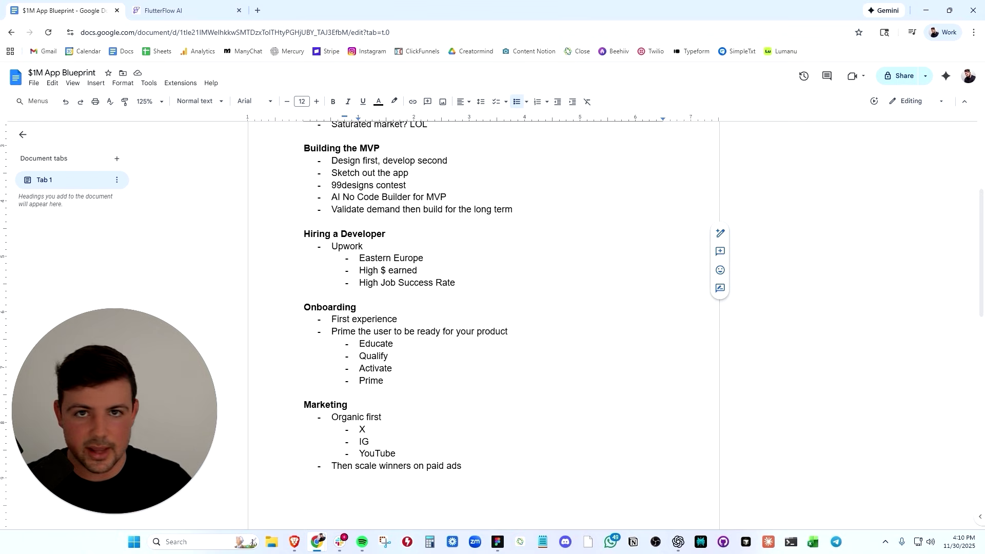
double_click(368, 270)
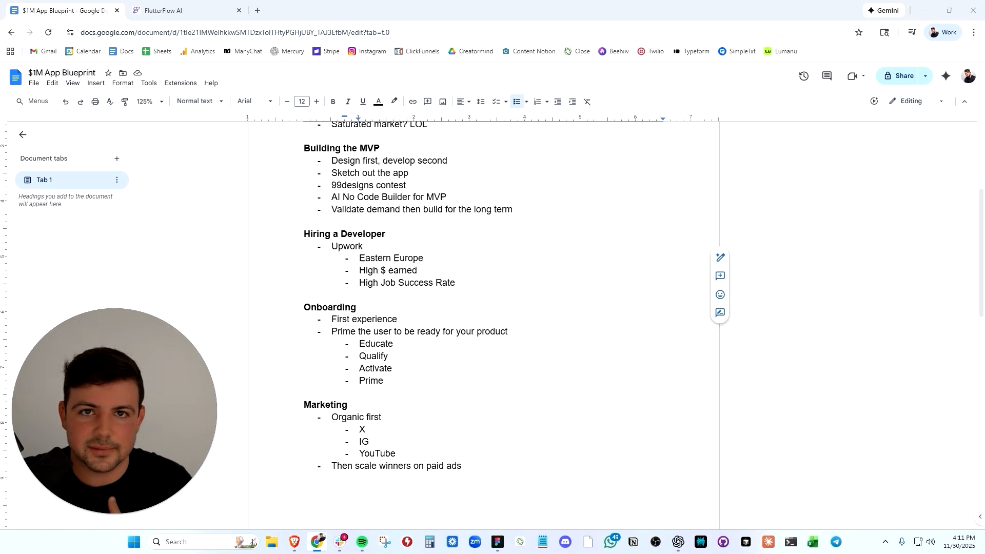
double_click(329, 308)
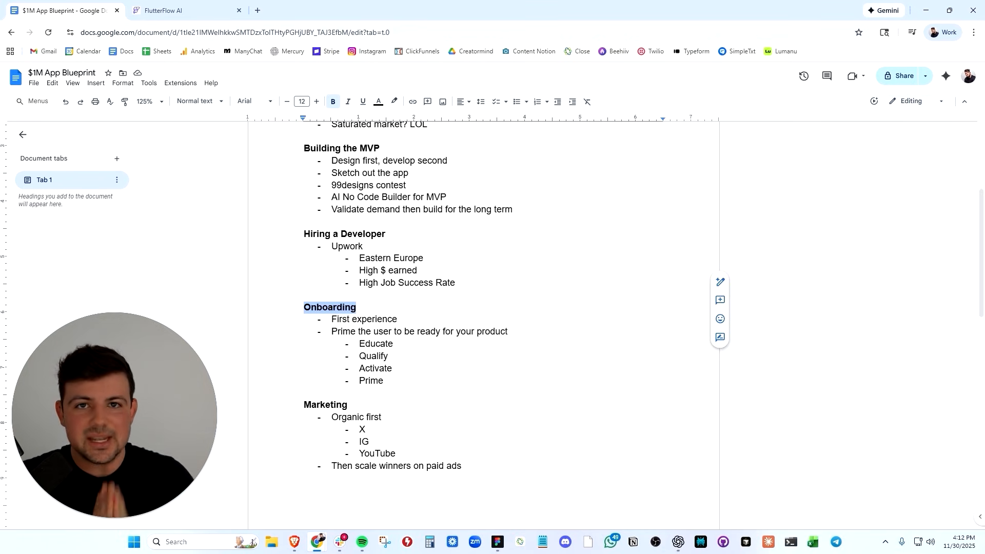
scroll(down, 3)
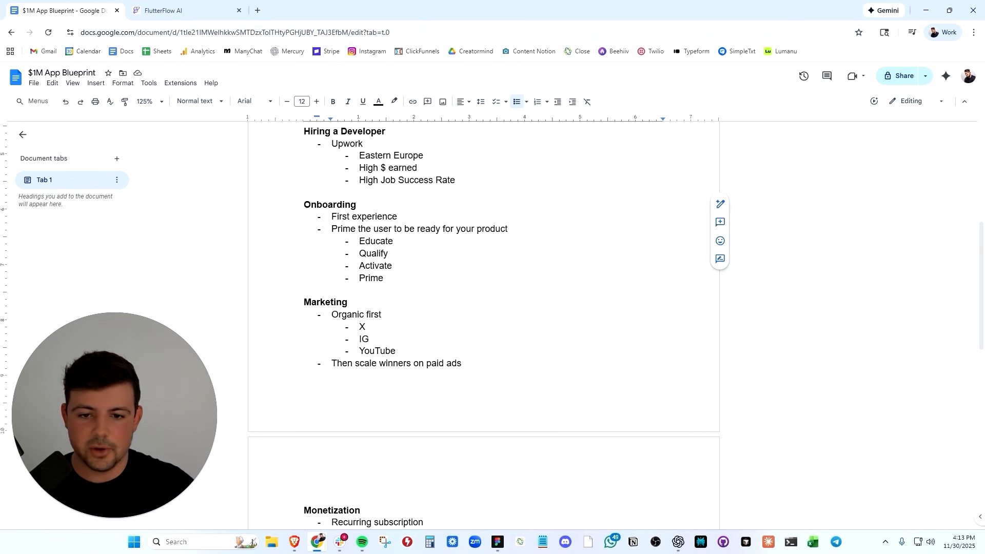
double_click(375, 240)
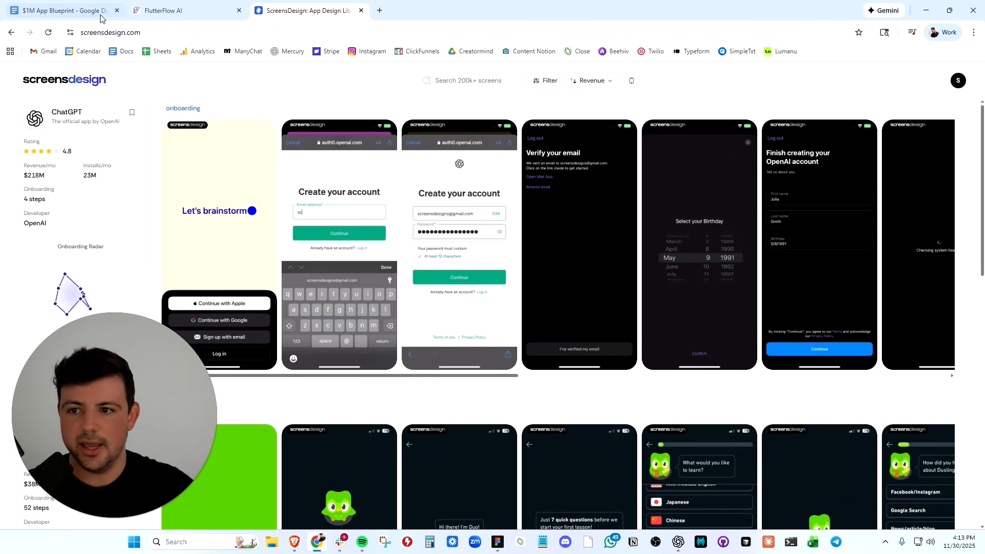
Step: Scroll through the ChatGPT, Duolingo, YouTube Music, Dropbox and Strava onboarding rows
scroll(down, 3)
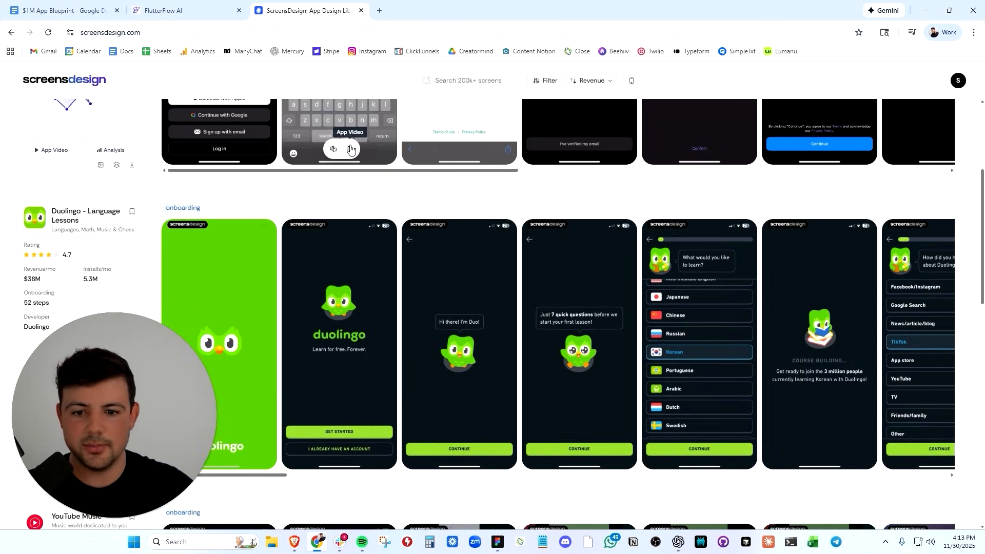
scroll(down, 3)
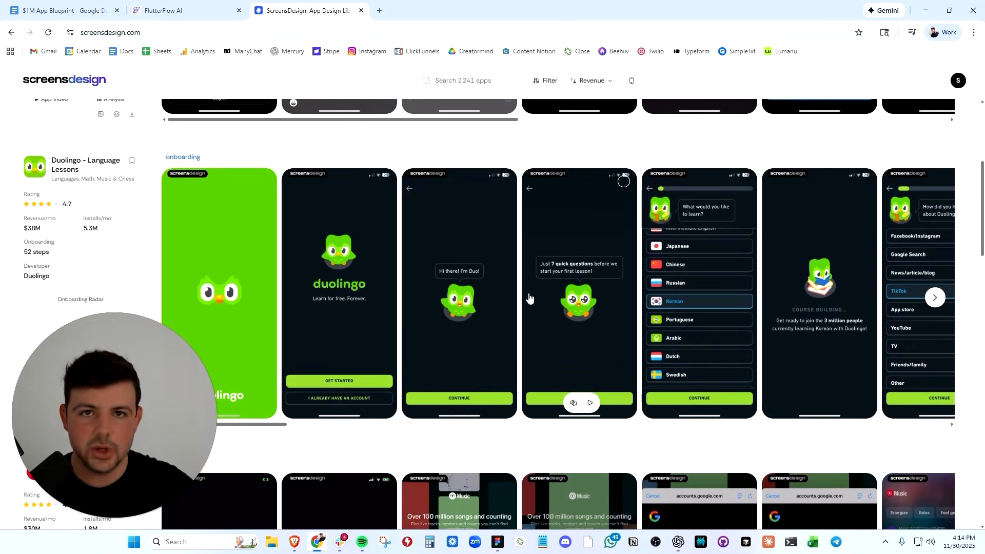
scroll(down, 3)
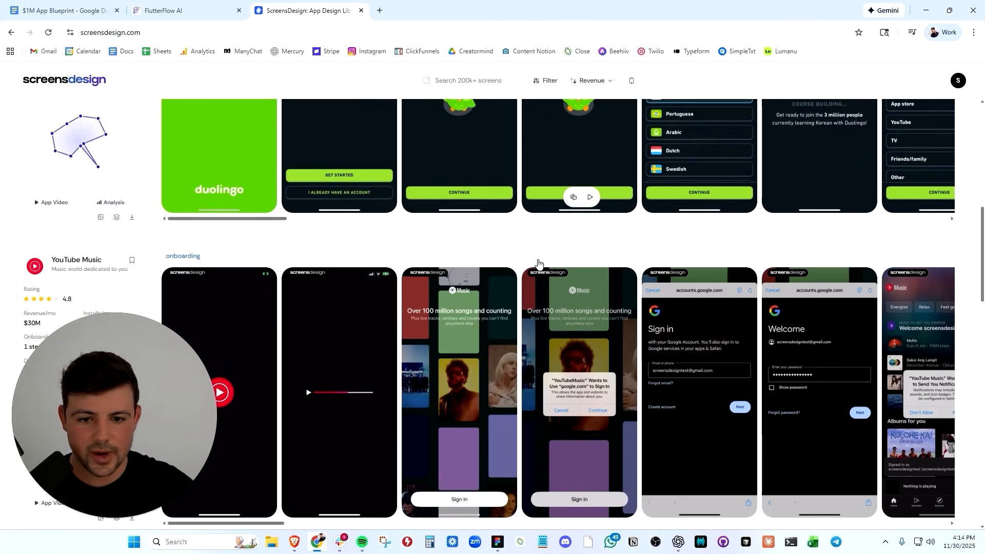
scroll(down, 3)
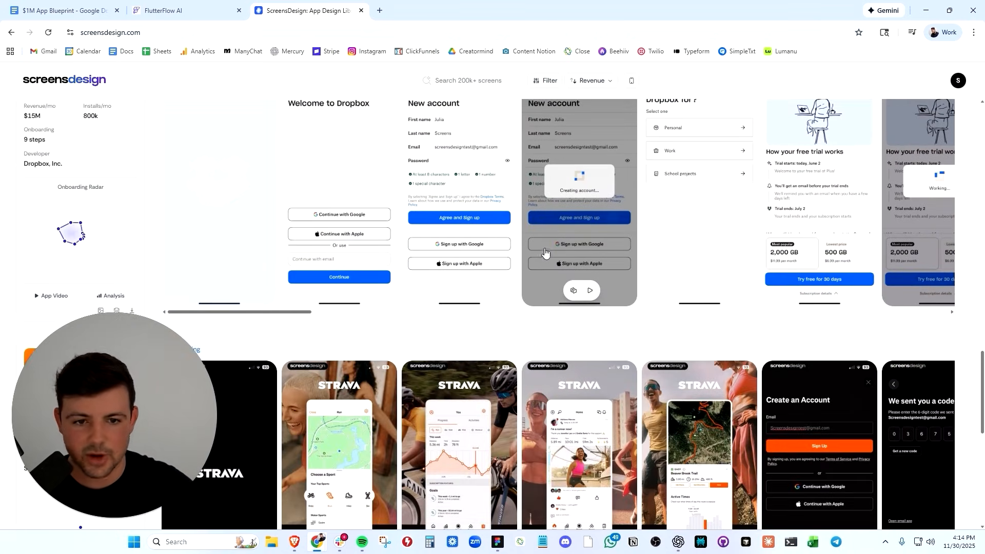
scroll(down, 3)
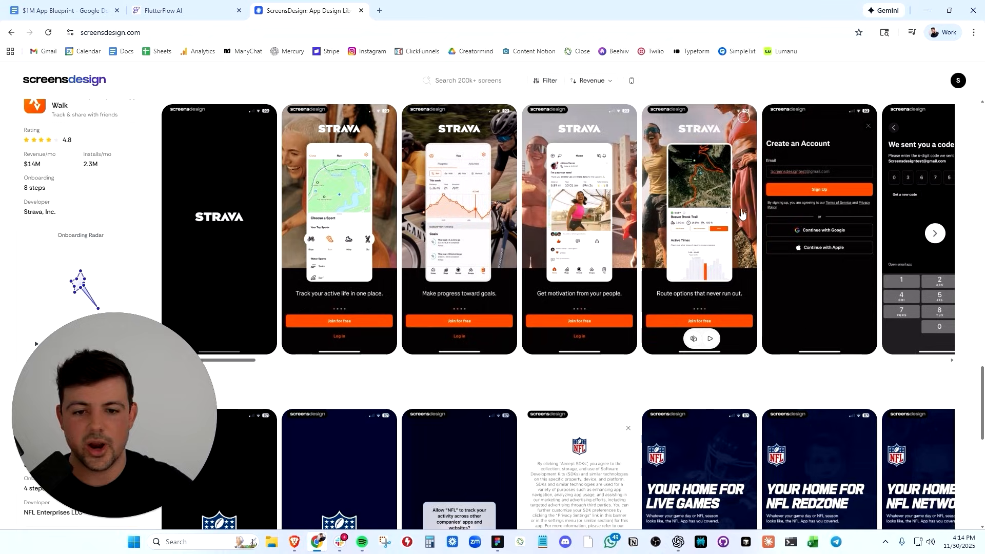
scroll(down, 3)
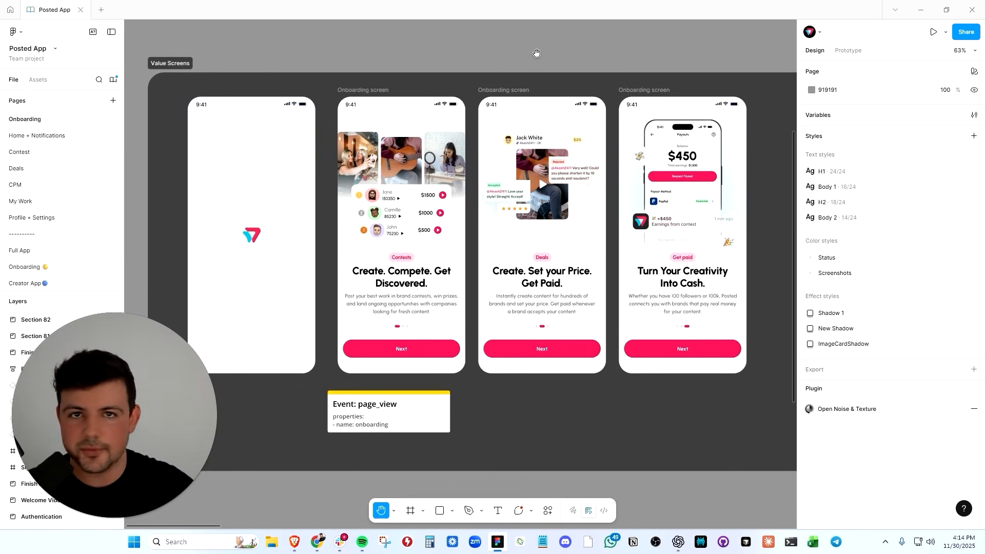
mouse_move(566, 194)
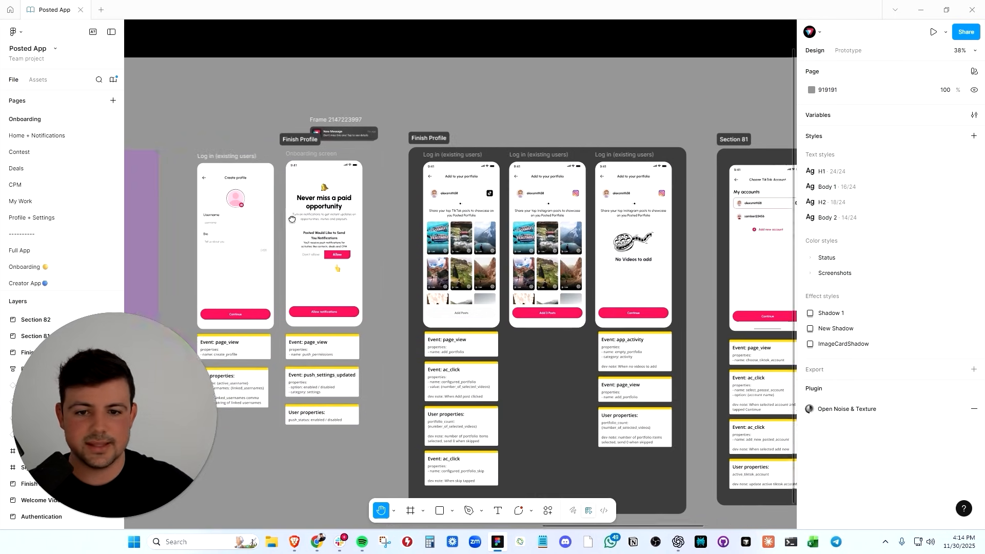
Step: Pan the Figma canvas to the 'Rate us + Social Proof screen' section
scroll(up, 3)
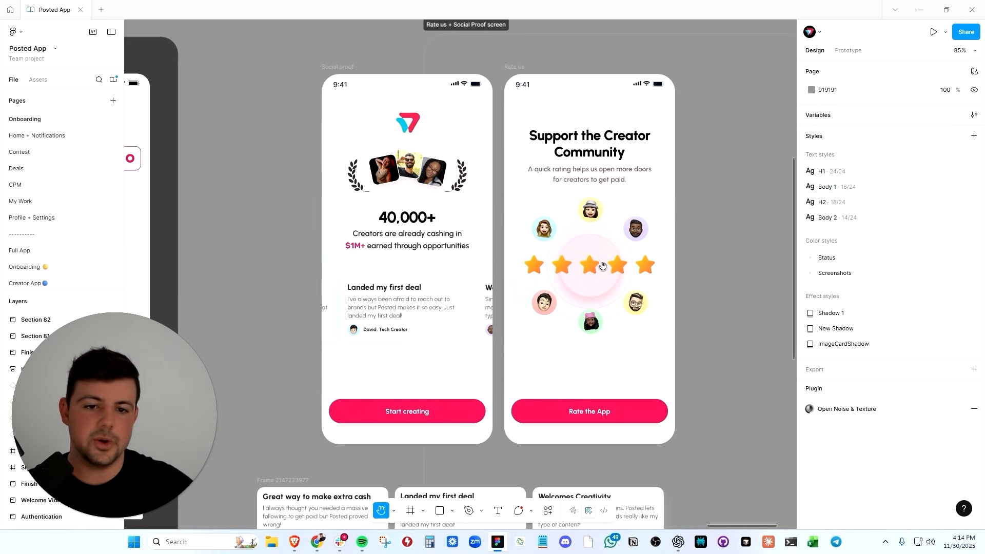
scroll(down, 3)
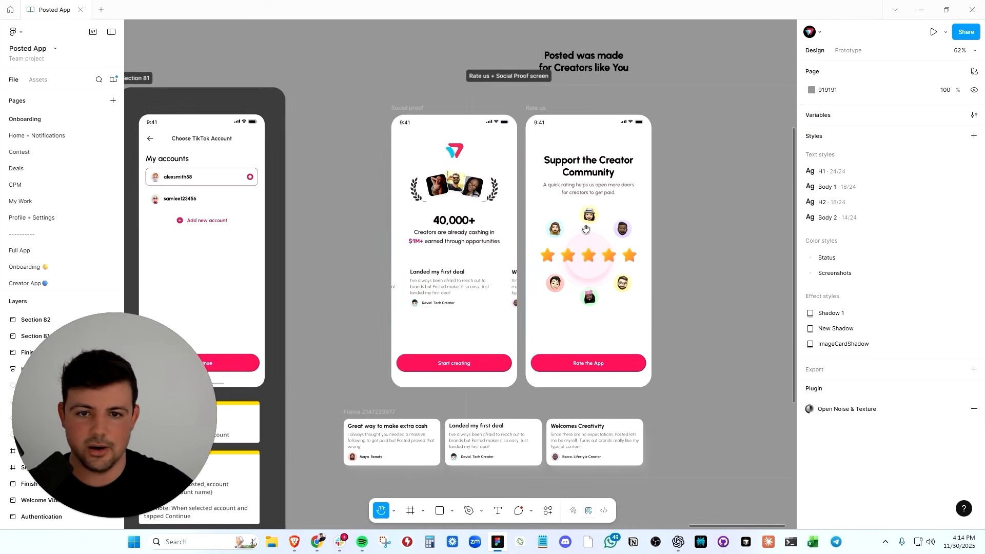
Step: Back in the blueprint, select the word 'Prime' under Onboarding and scroll to Monetization and Tools
click(62, 11)
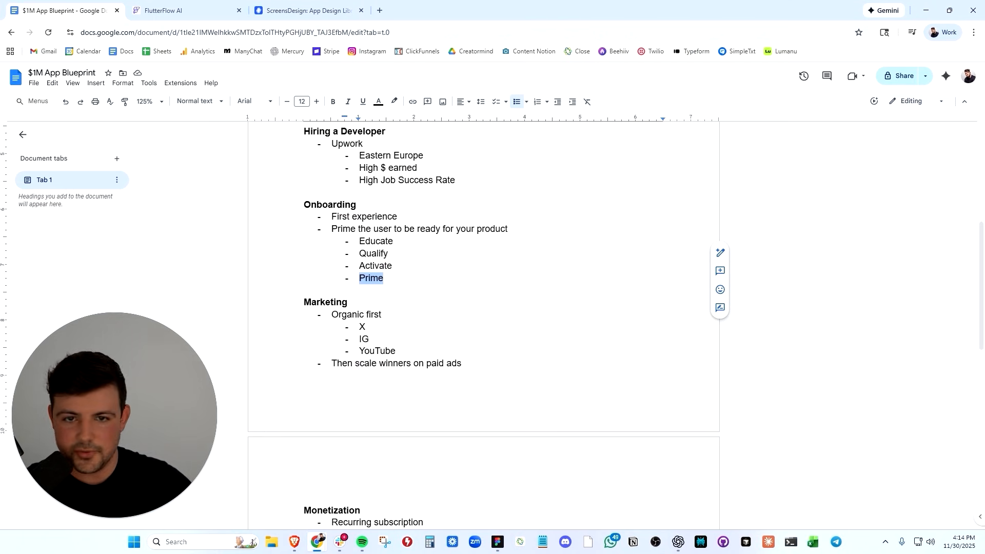
double_click(375, 241)
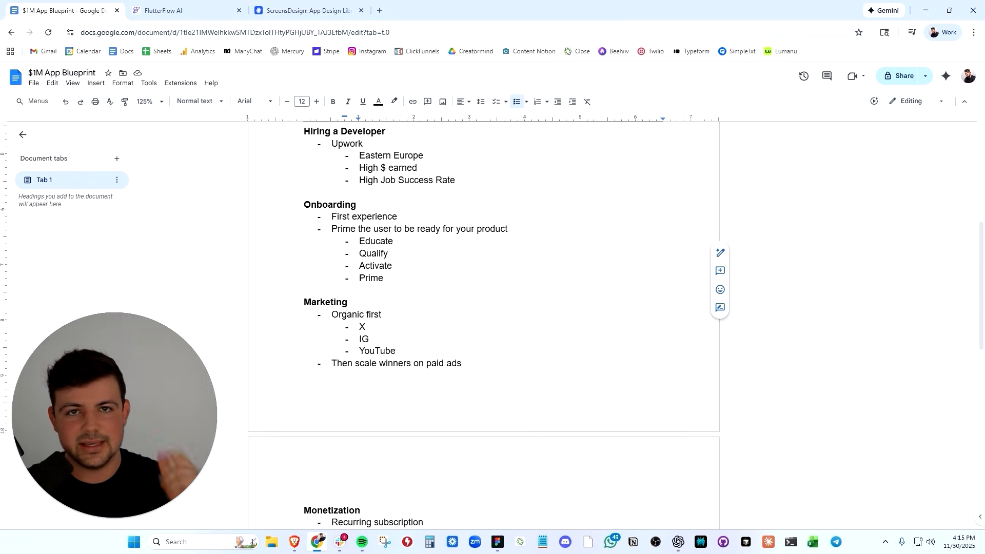
scroll(down, 3)
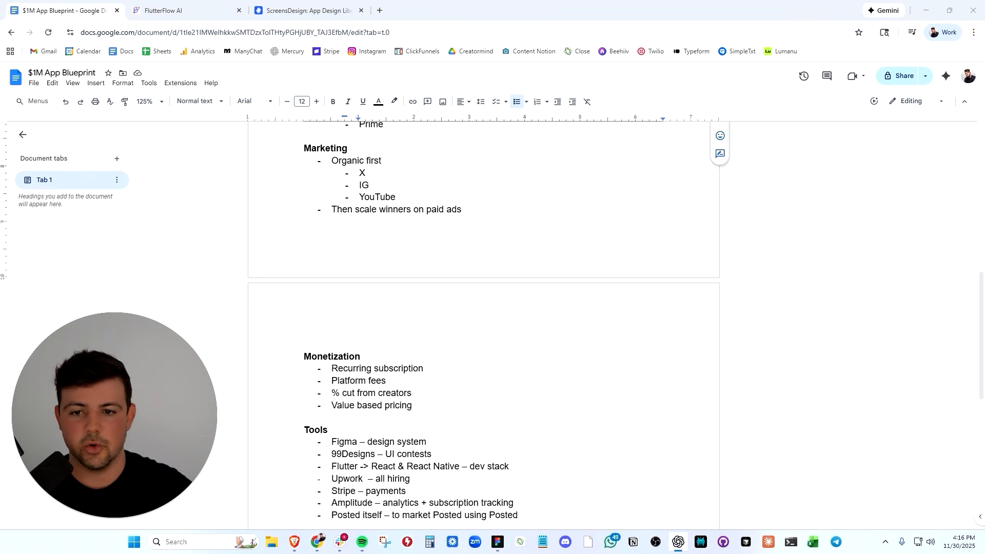
click(461, 209)
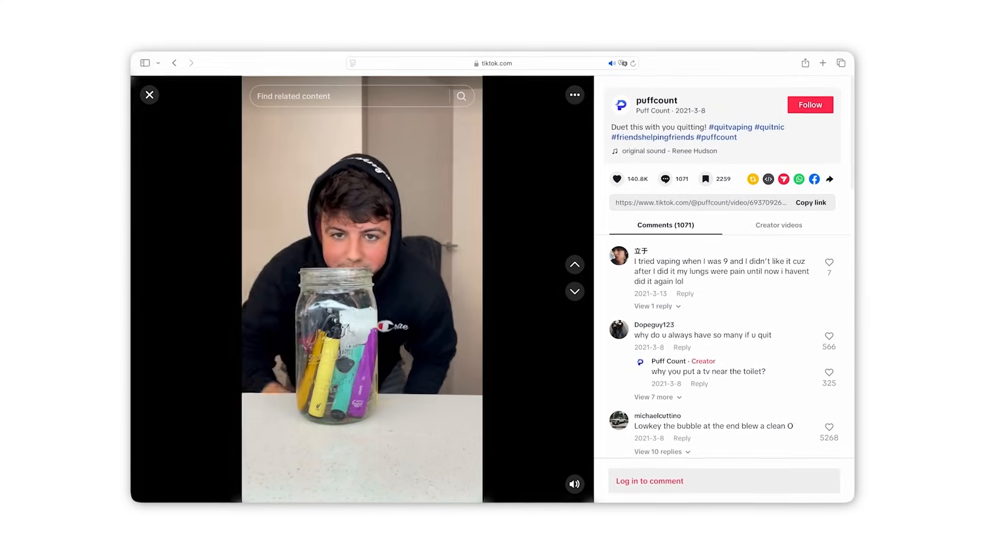
Step: Browse Puff Count quit-vaping videos and comments, landing on the 'quit vaping' results grid
click(574, 291)
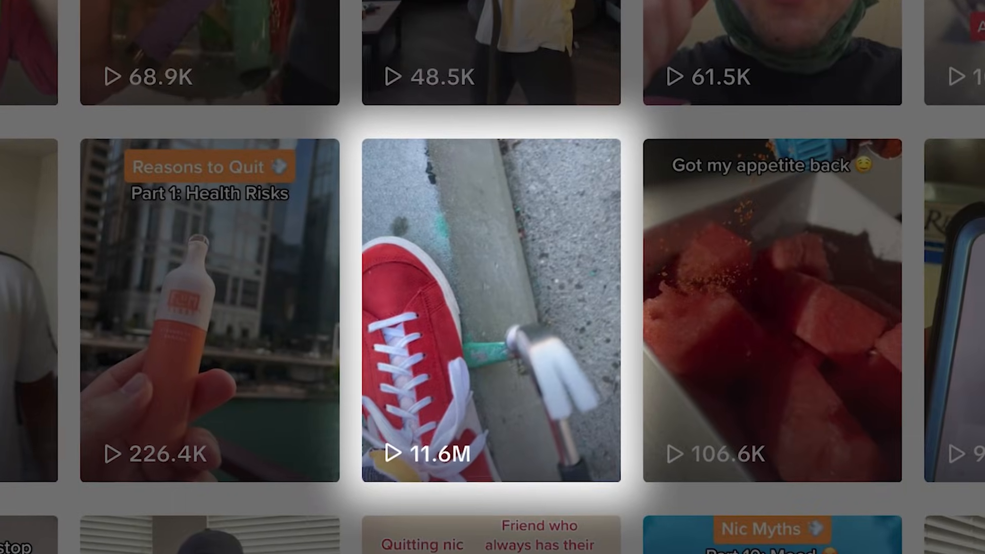
click(491, 307)
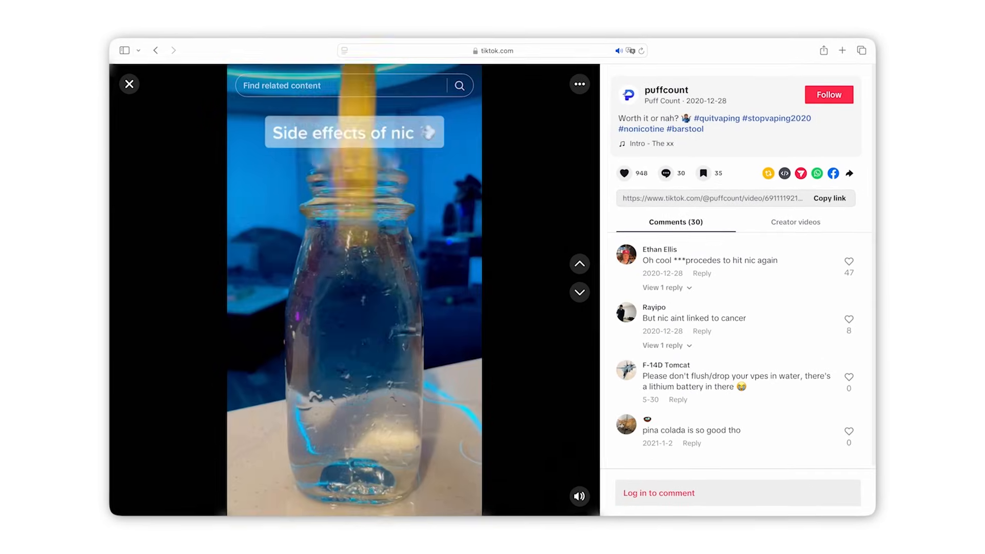
click(580, 291)
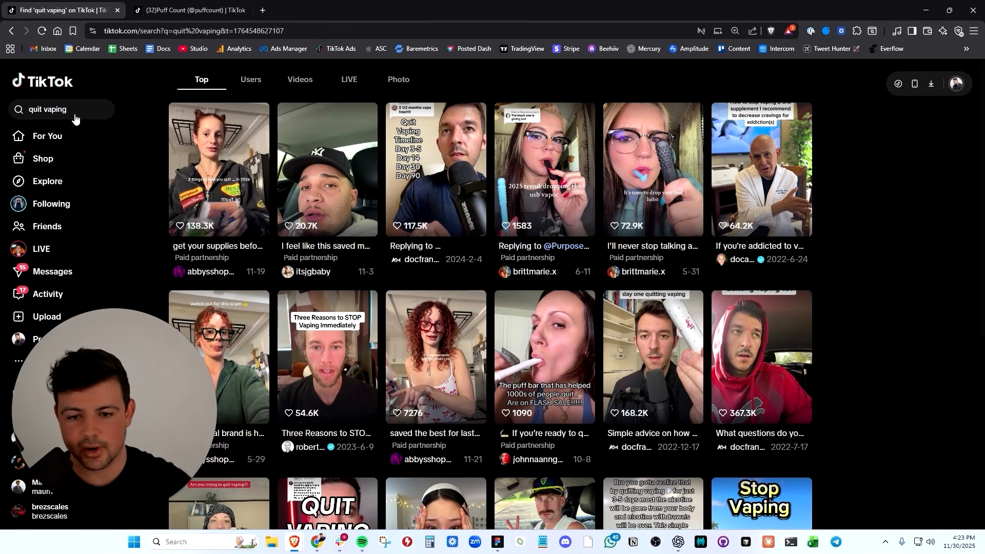
Step: Watch a Puff Count reply video about what's inside a disposable vape, then return to the blueprint
scroll(down, 3)
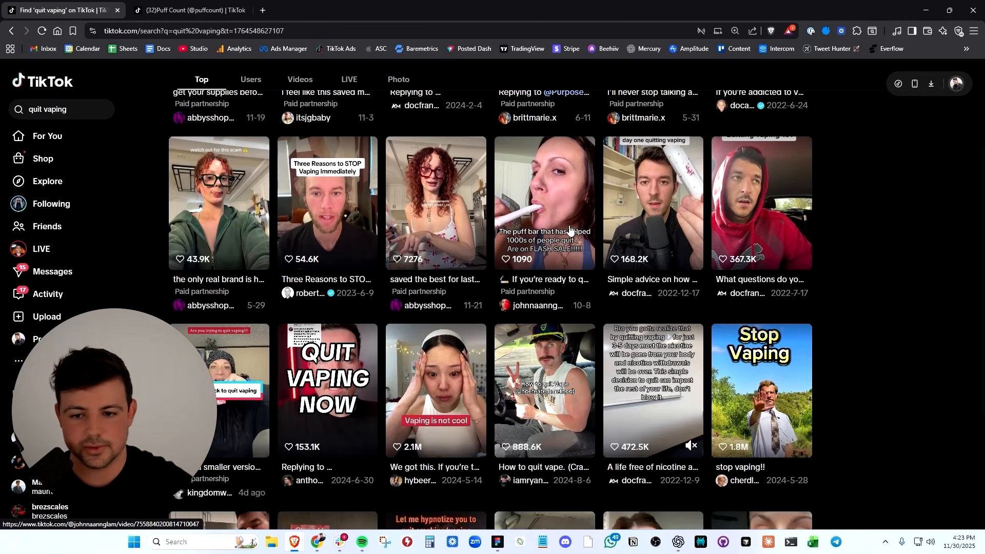
scroll(down, 3)
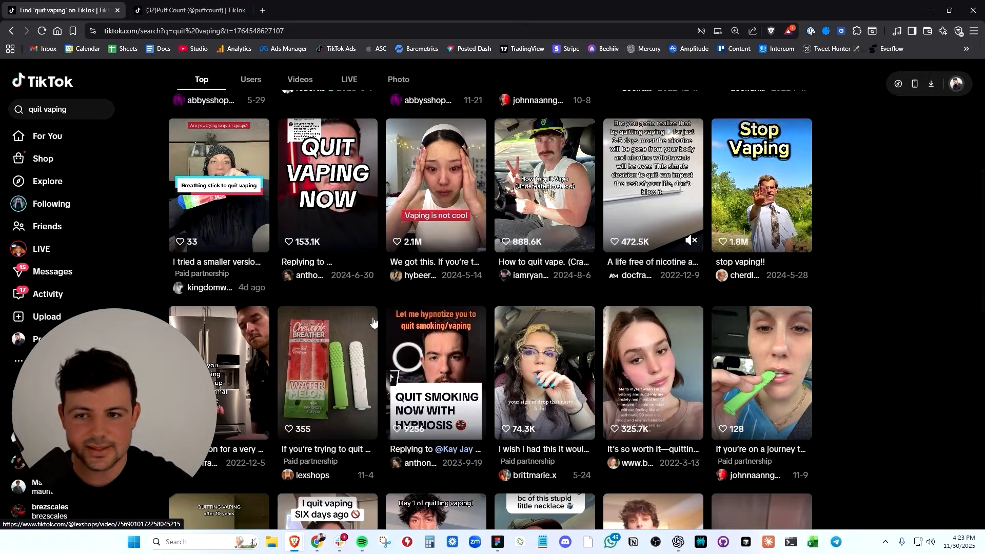
click(182, 10)
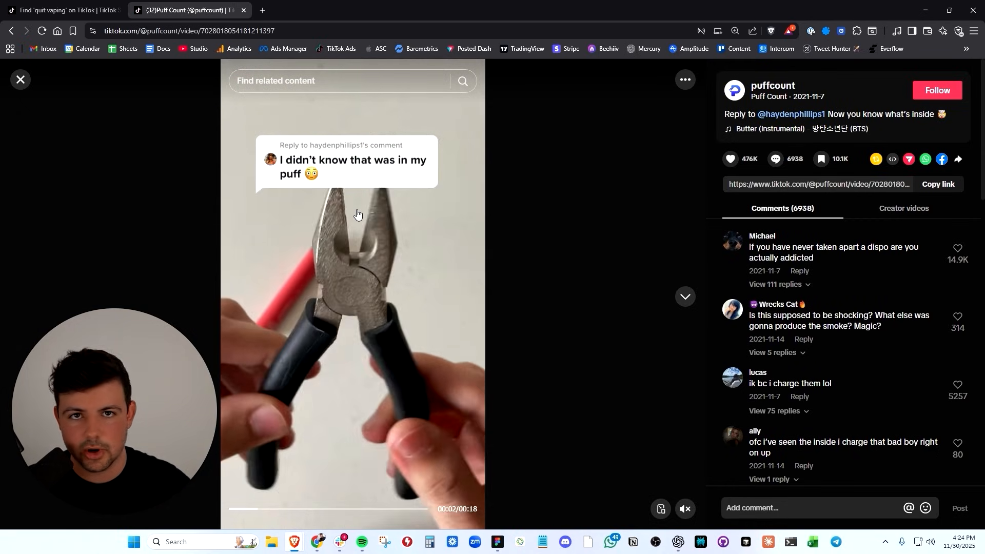
click(60, 11)
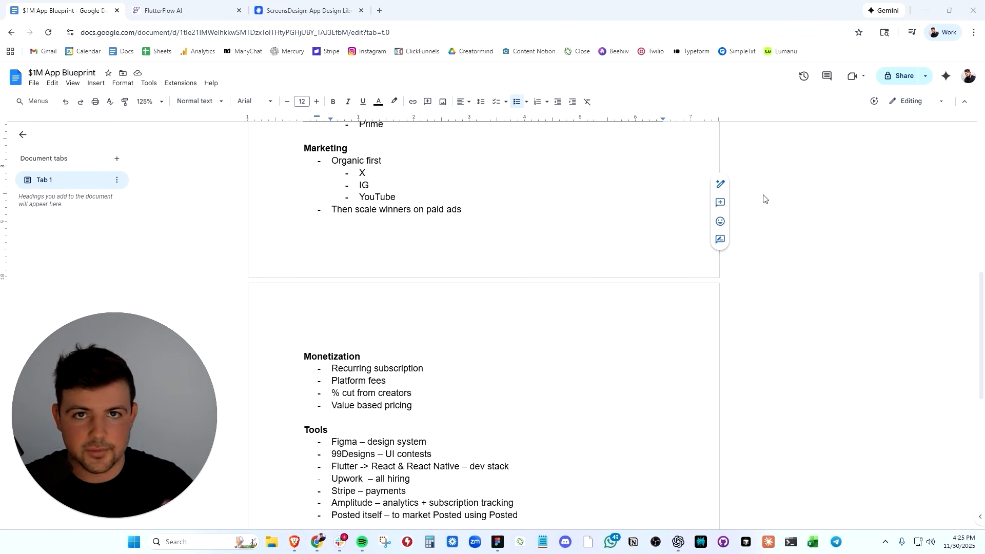
Step: Switch from the blueprint outline to the browser with the Meta Ad Library search page
click(397, 197)
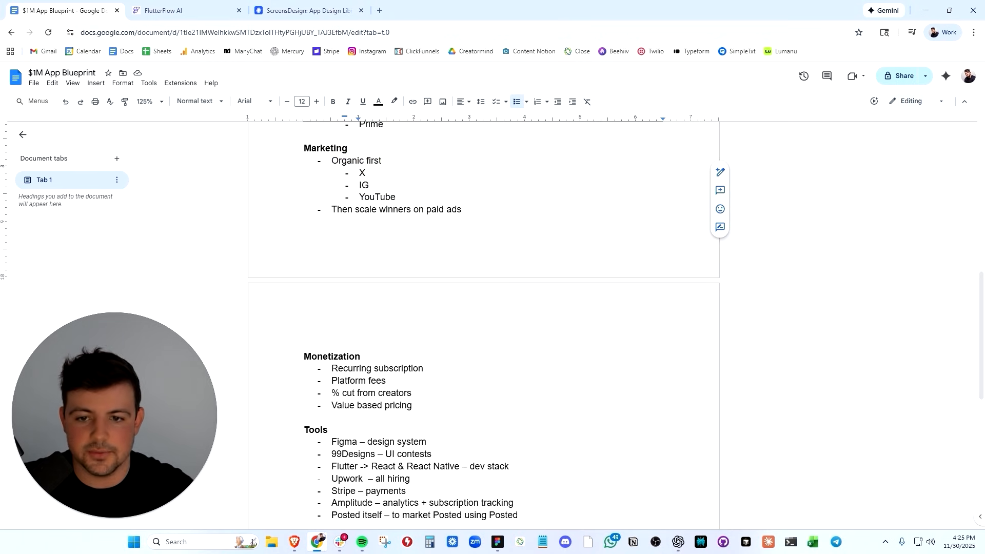
double_click(367, 209)
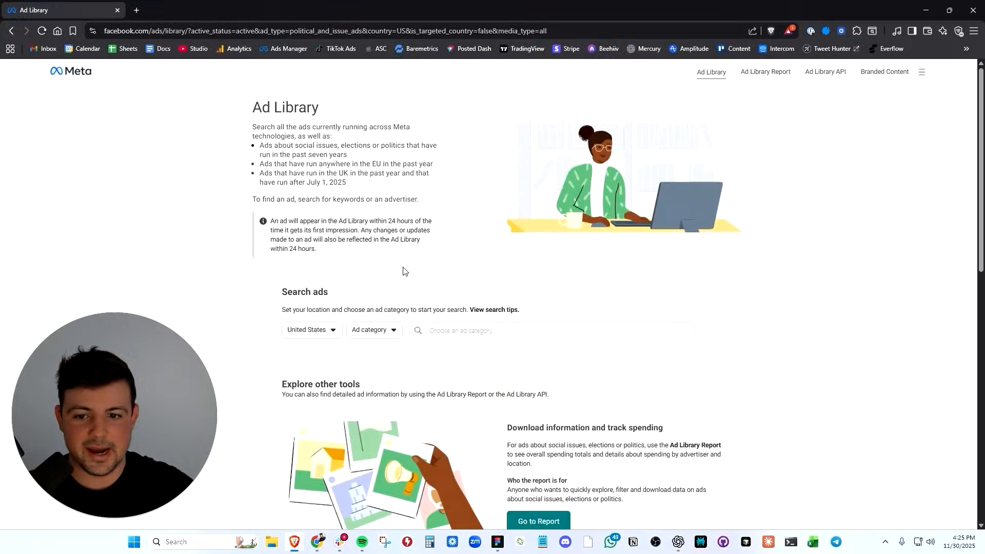
Step: Search 'duolingo' across all countries to list Duolingo's roughly 150 active ads
click(310, 330)
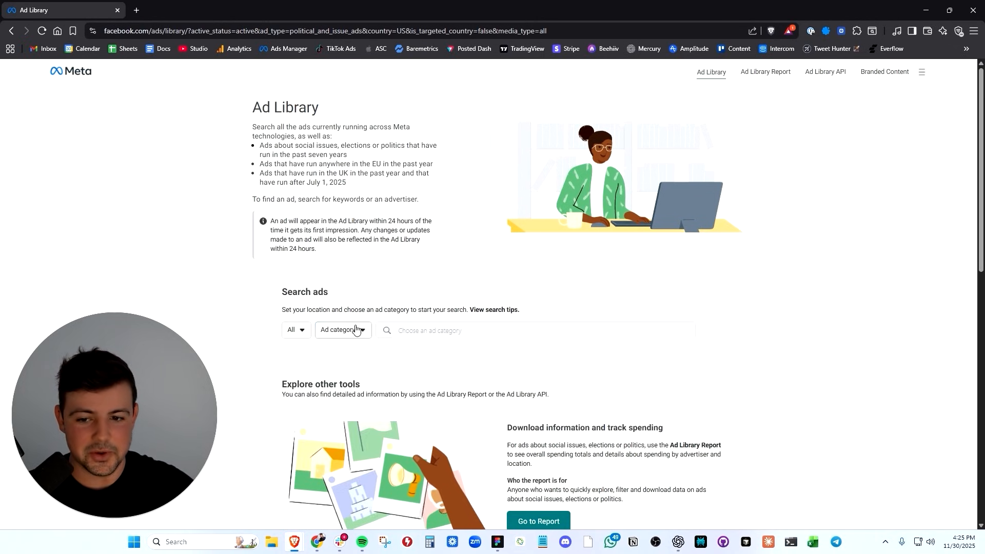
text(duo)
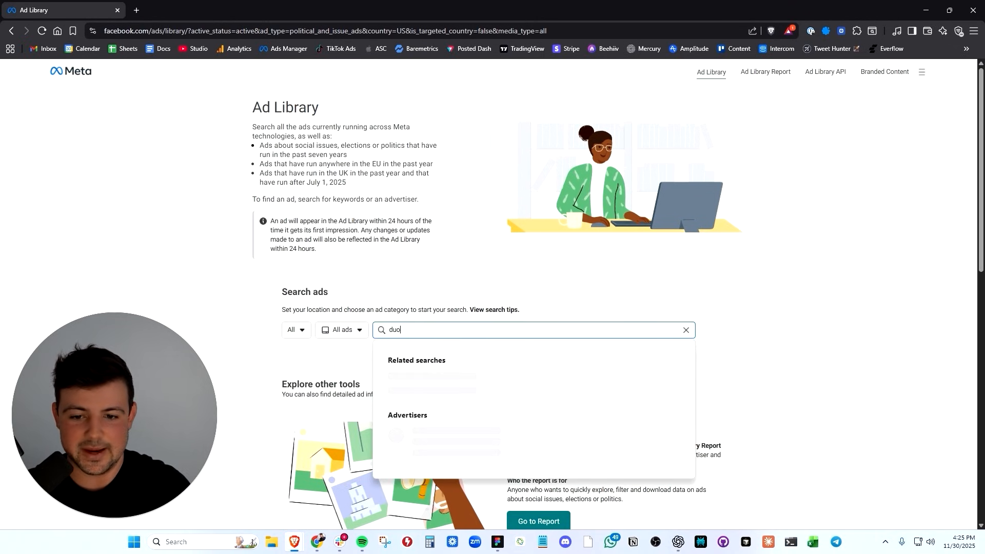
text(lingo)
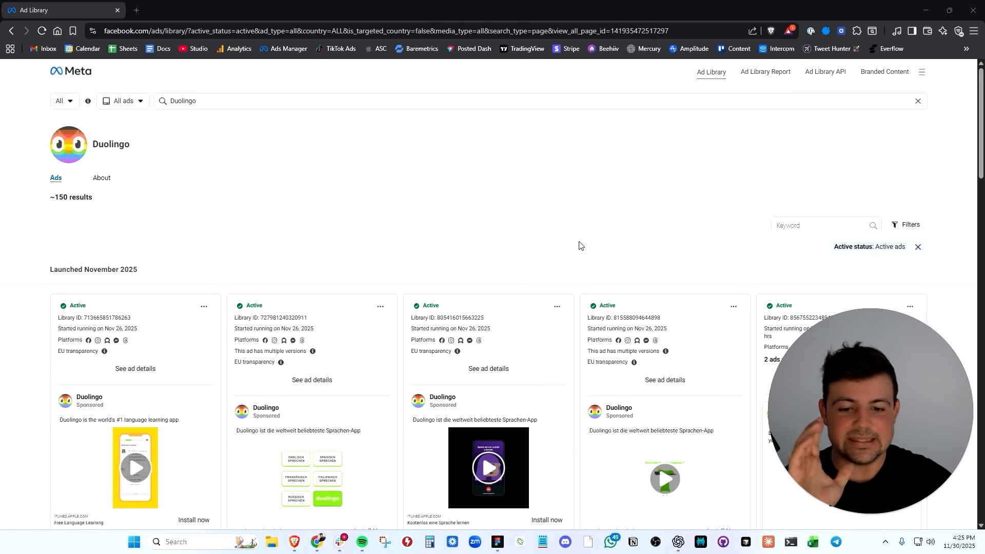
Step: Browse through Duolingo's active ad creatives in the results
scroll(down, 3)
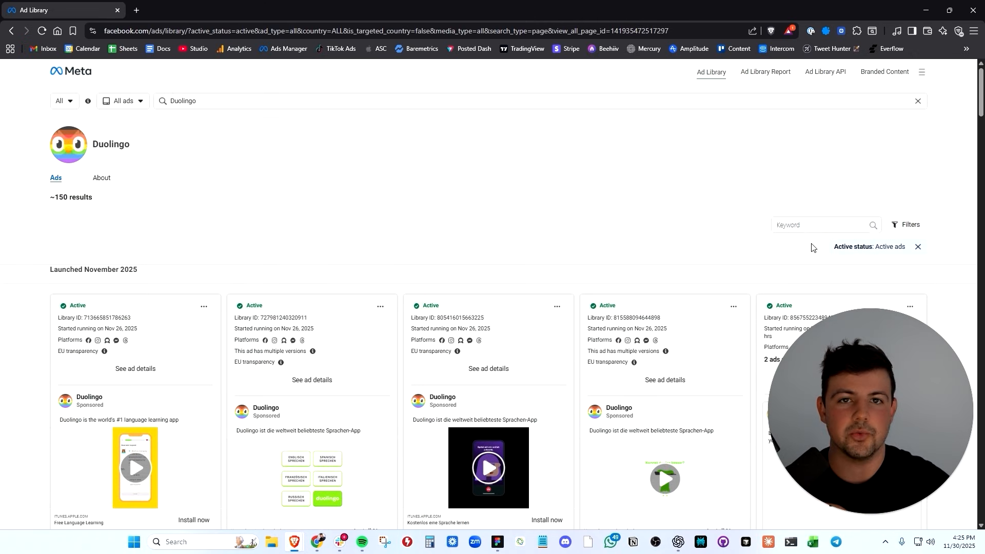
scroll(down, 3)
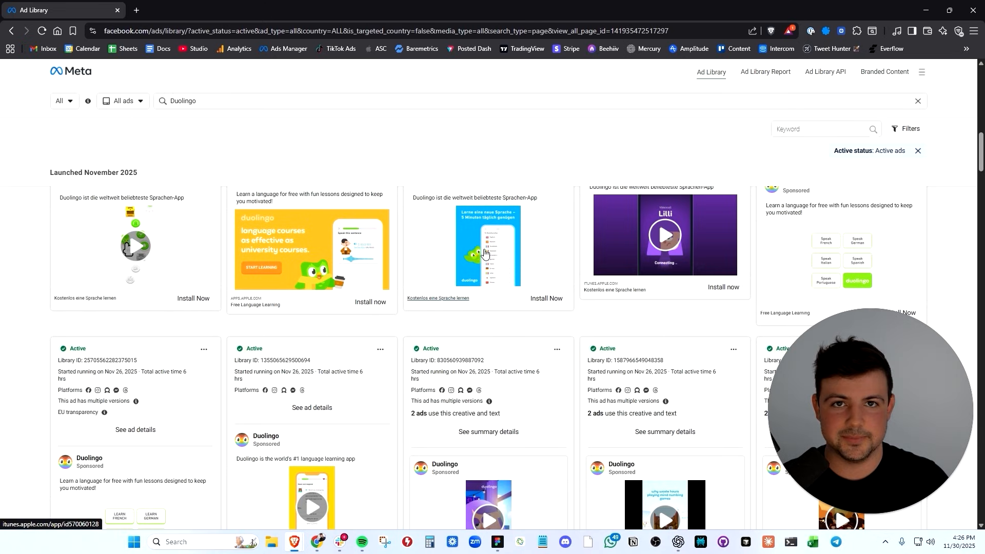
scroll(down, 3)
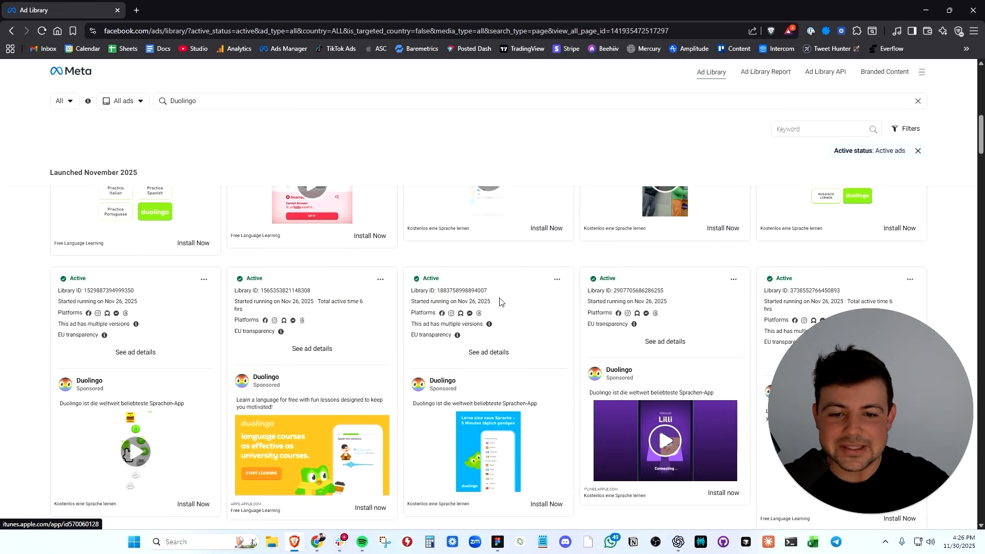
scroll(up, 3)
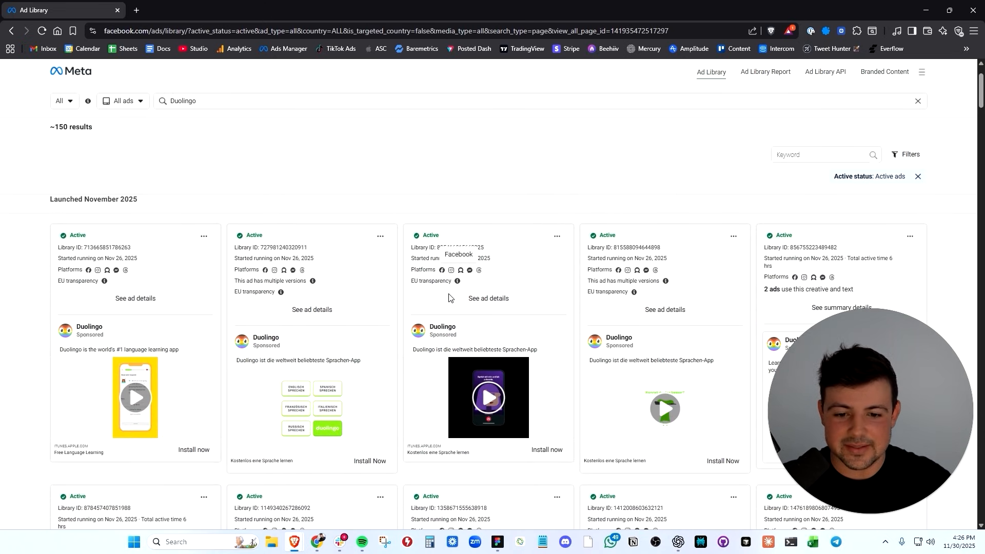
scroll(down, 3)
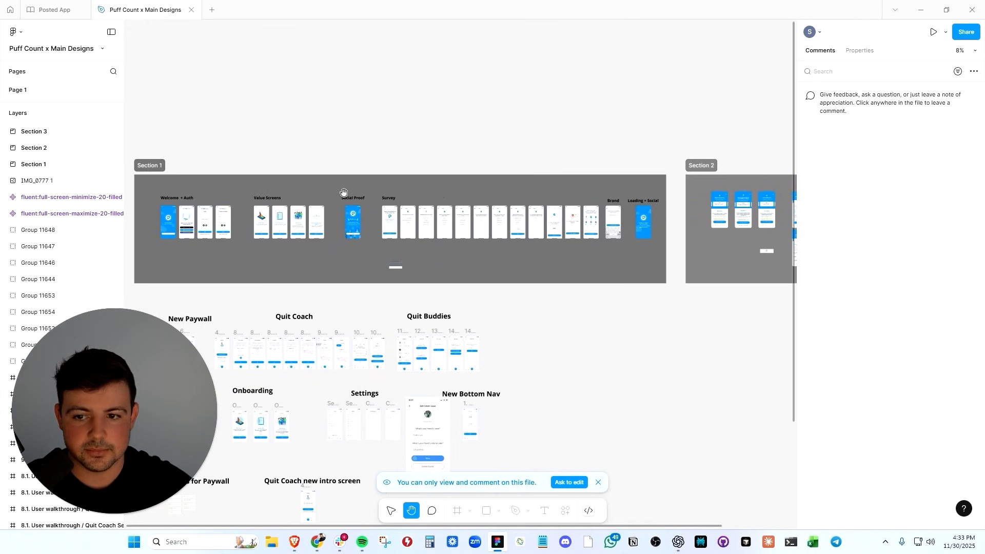
mouse_move(241, 203)
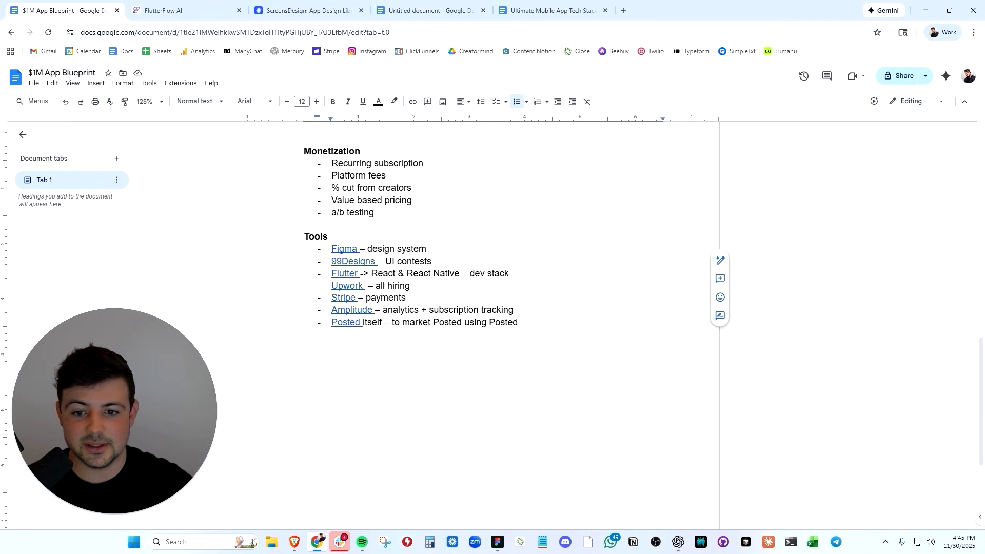
Step: Reveal where the Amplitude link in the Tools list points
click(346, 322)
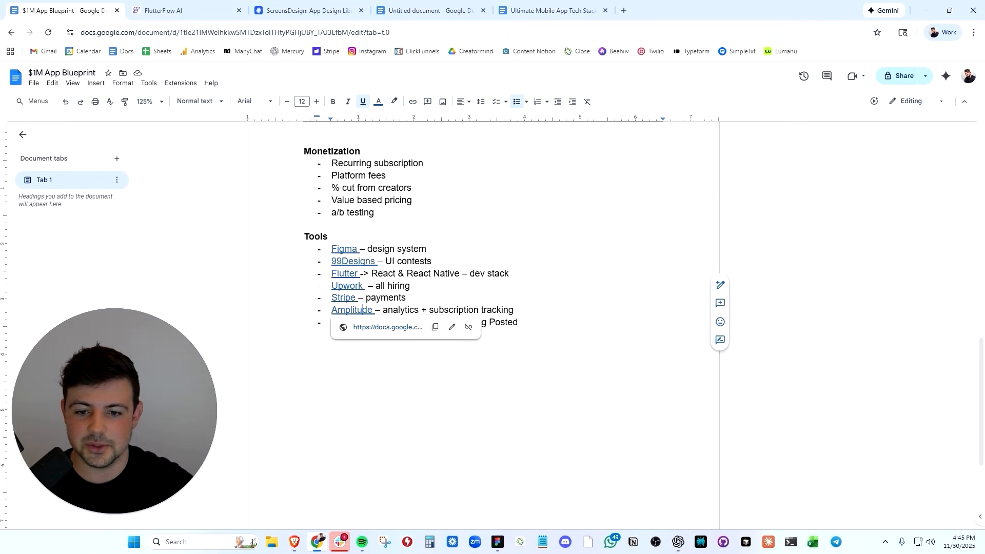